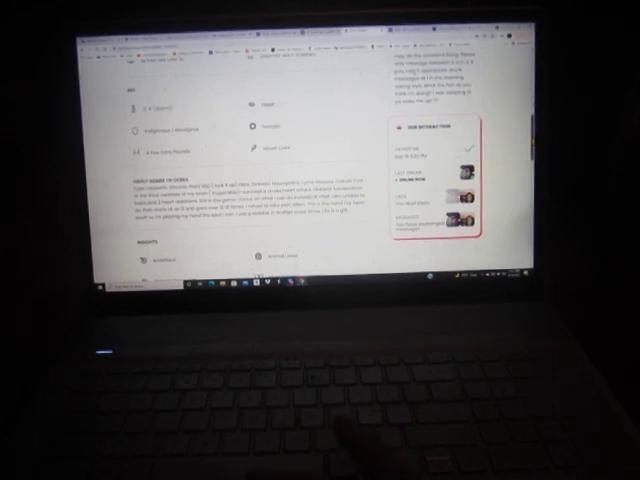
scroll("down", 3)
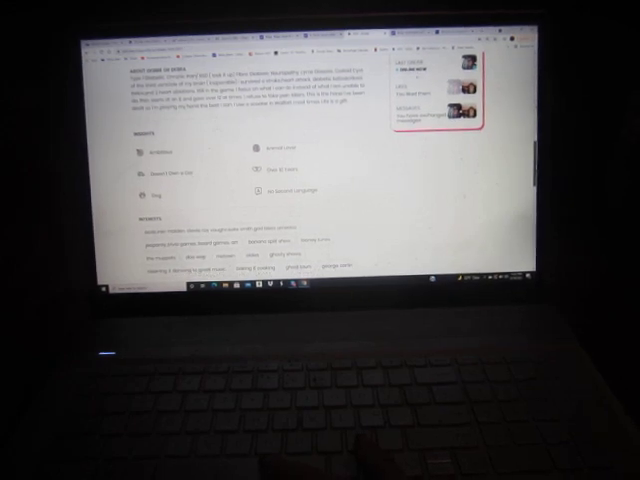
scroll("down", 3)
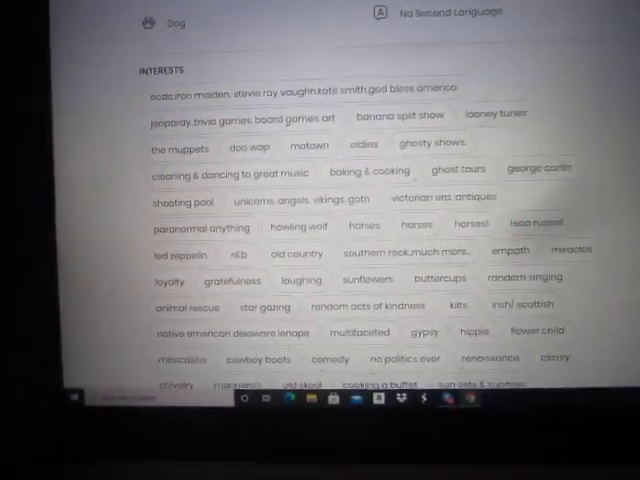